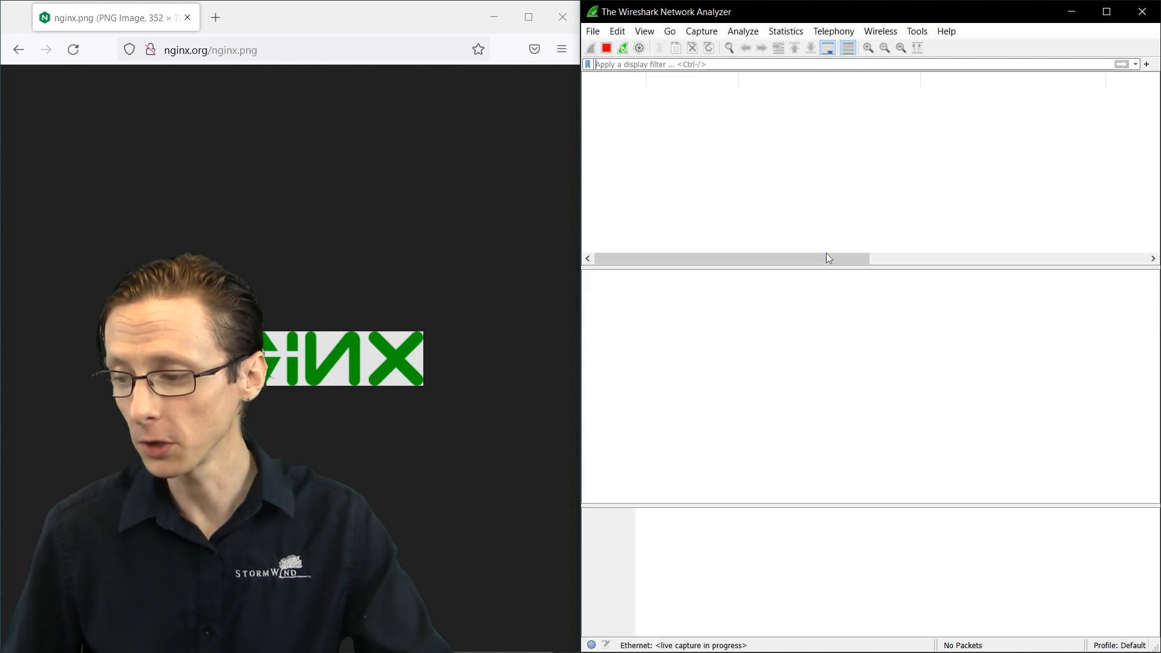
- Reload the nginx.org/nginx.png image in Firefox while Wireshark captures on Ethernet
{"action": "left_click", "coordinate": [606, 47]}
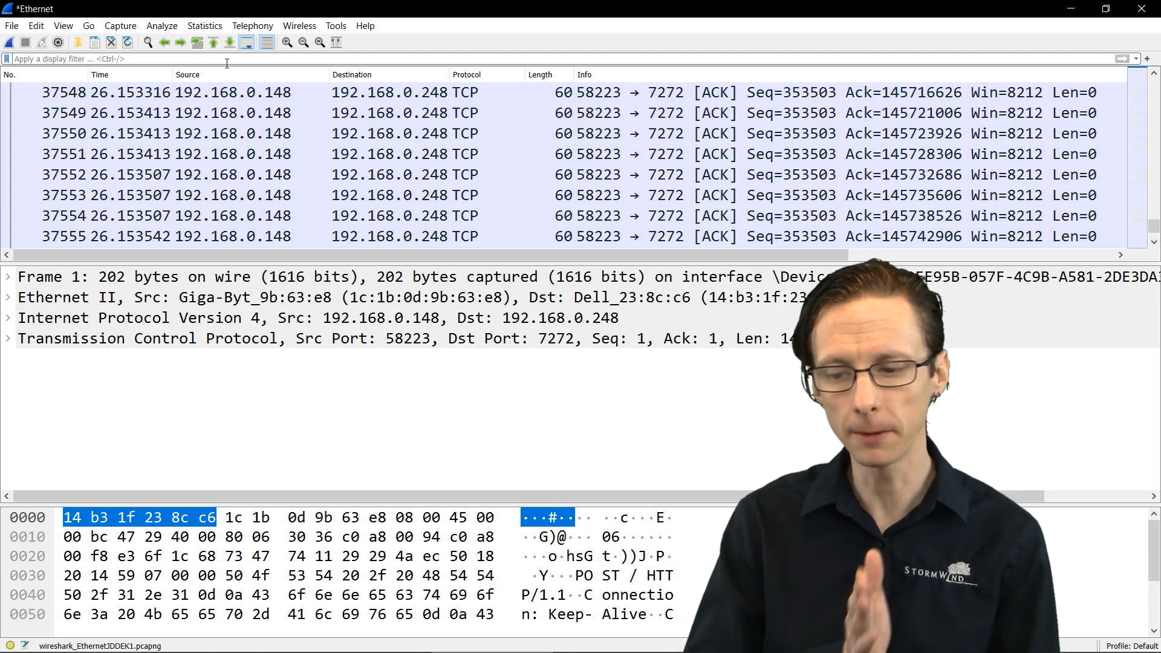
- Apply the 'http' display filter and scroll down to the GET /nginx.png request
{"action": "type", "text": "http"}
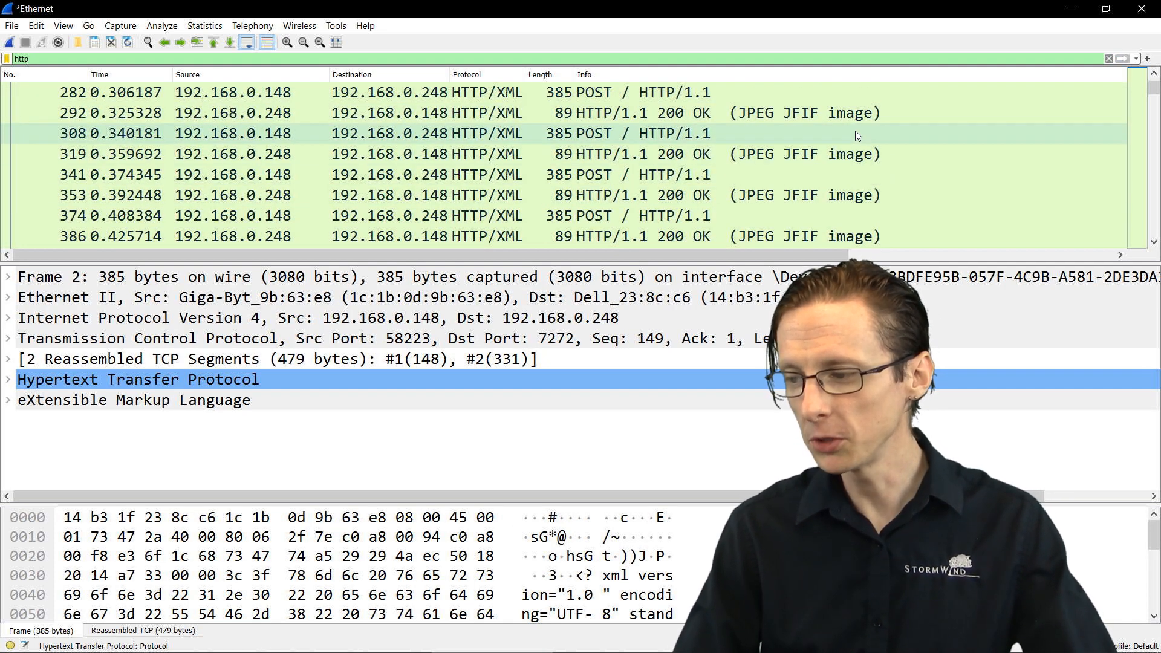
{"action": "scroll", "scroll_direction": "down", "scroll_amount": 3}
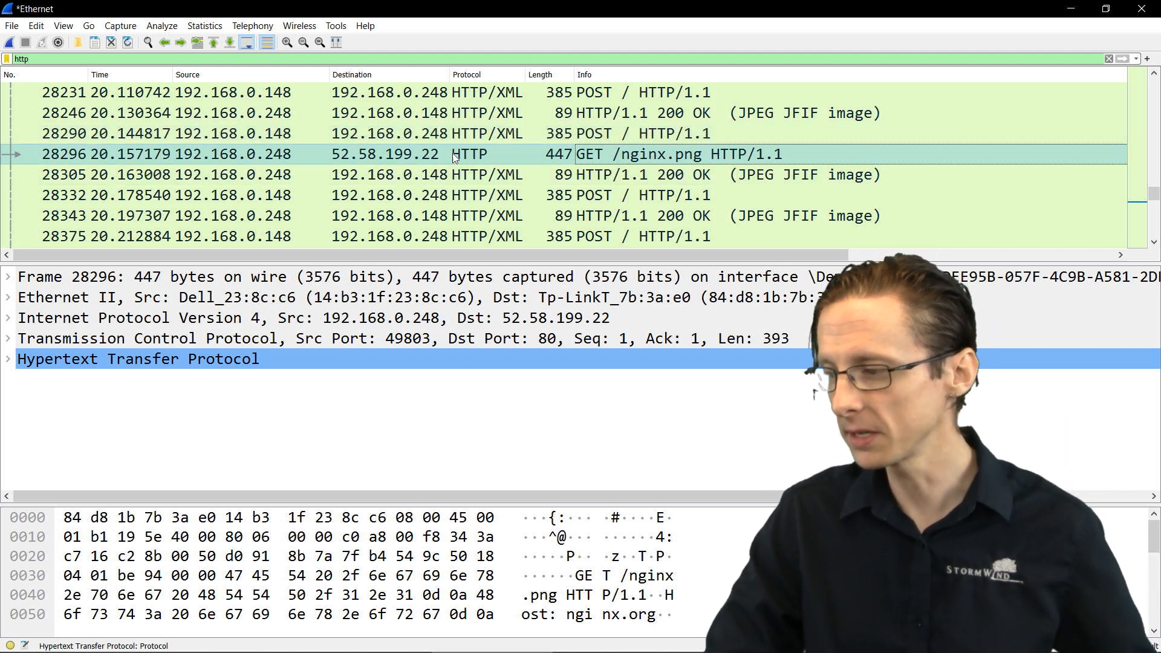
- Follow the TCP stream of the GET /nginx.png packet and highlight its PNG data
{"action": "right_click", "coordinate": [466, 154]}
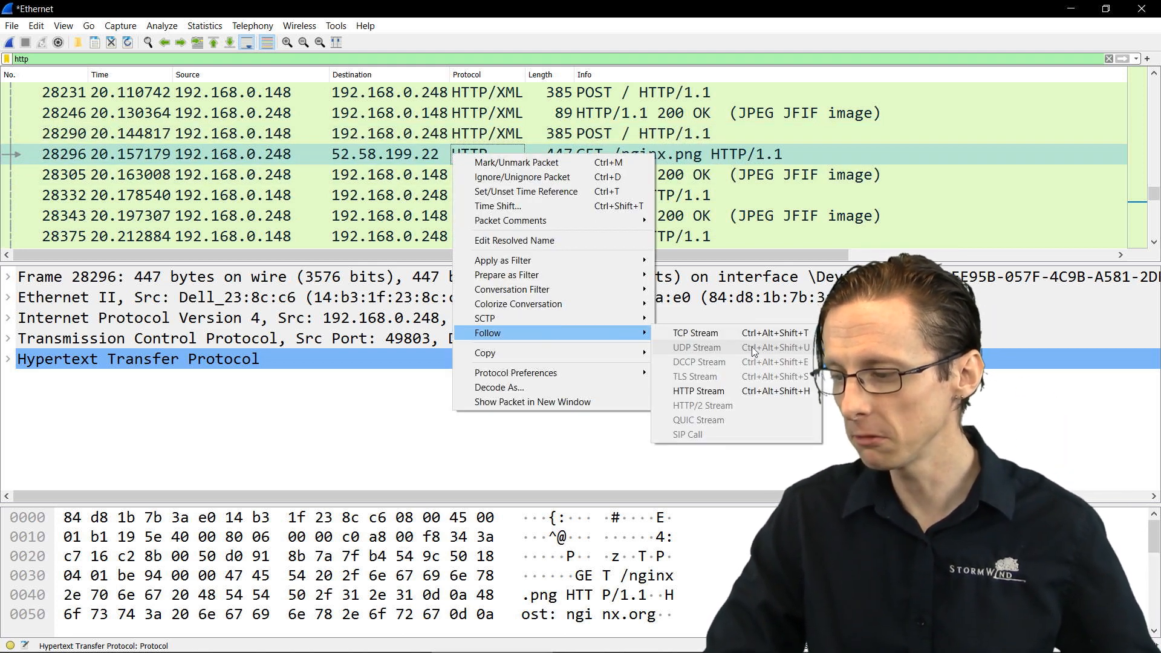
{"action": "mouse_move", "coordinate": [697, 392]}
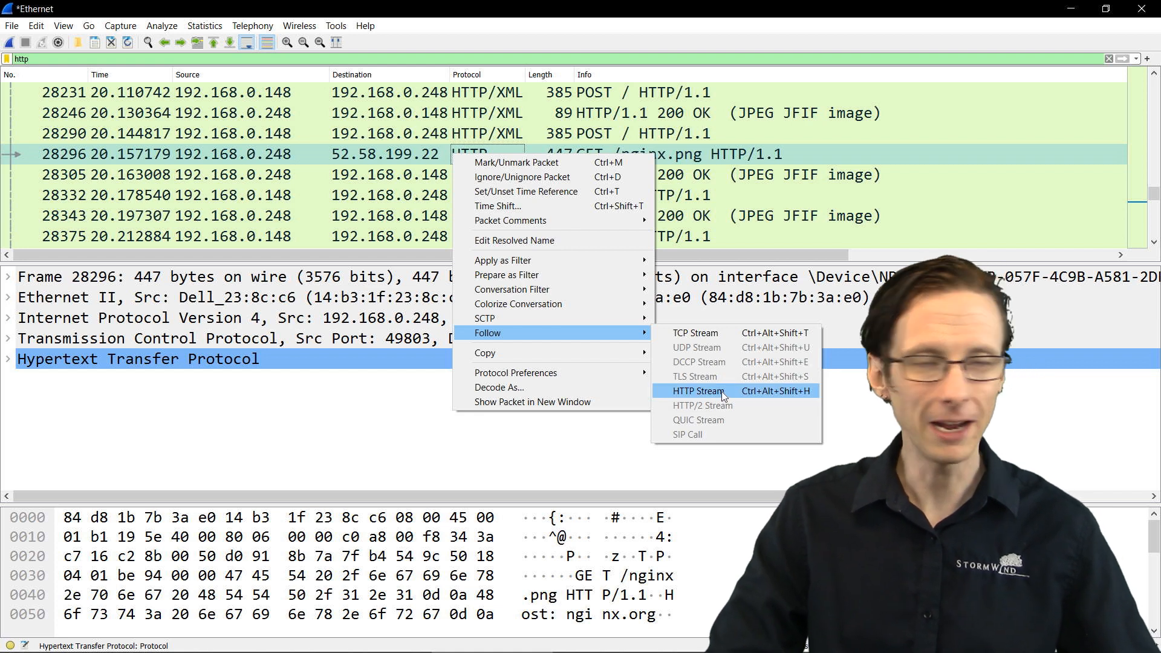
{"action": "mouse_move", "coordinate": [695, 332]}
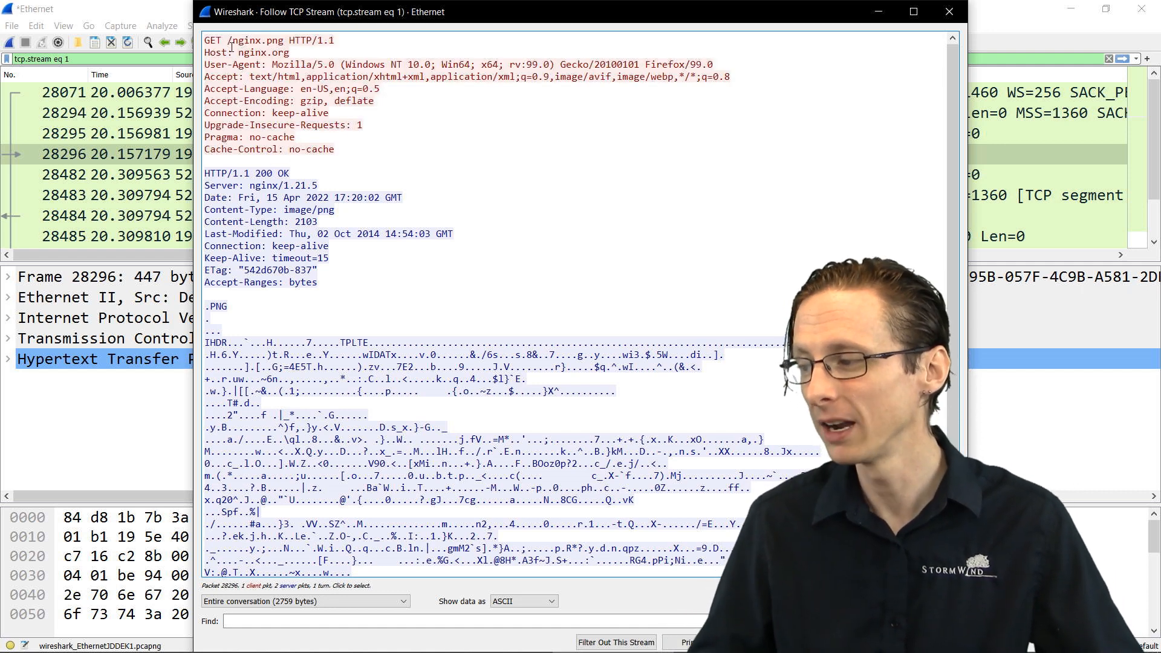
{"action": "double_click", "coordinate": [255, 40]}
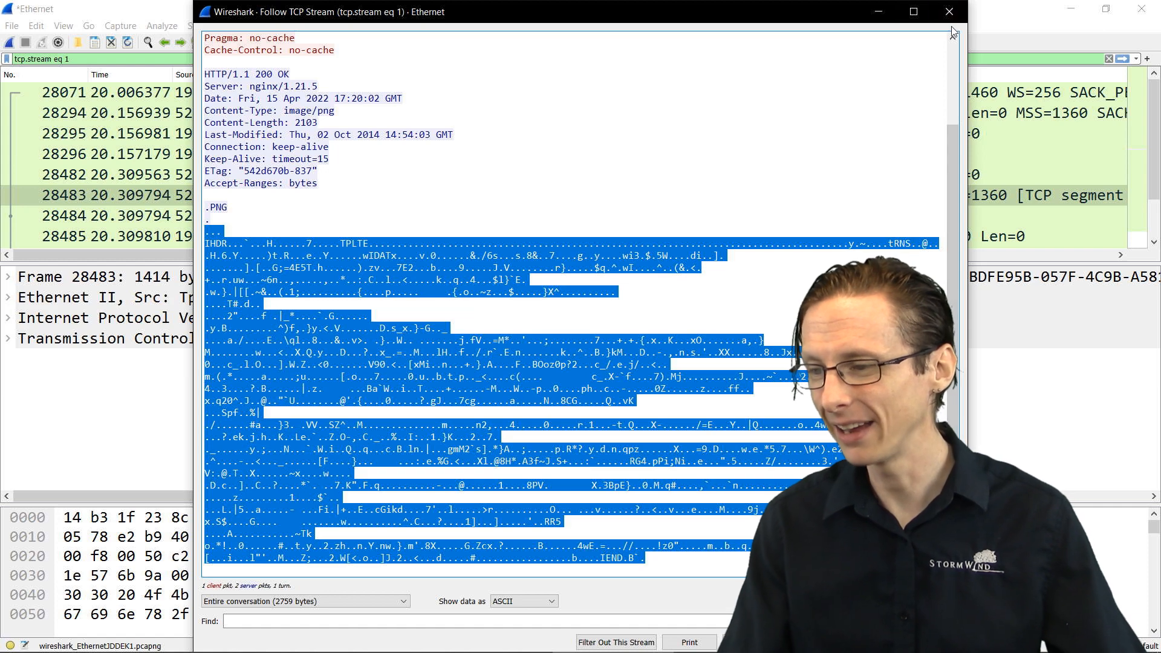
- Close the followed stream window and open the Export HTTP Objects list
{"action": "left_click", "coordinate": [948, 10]}
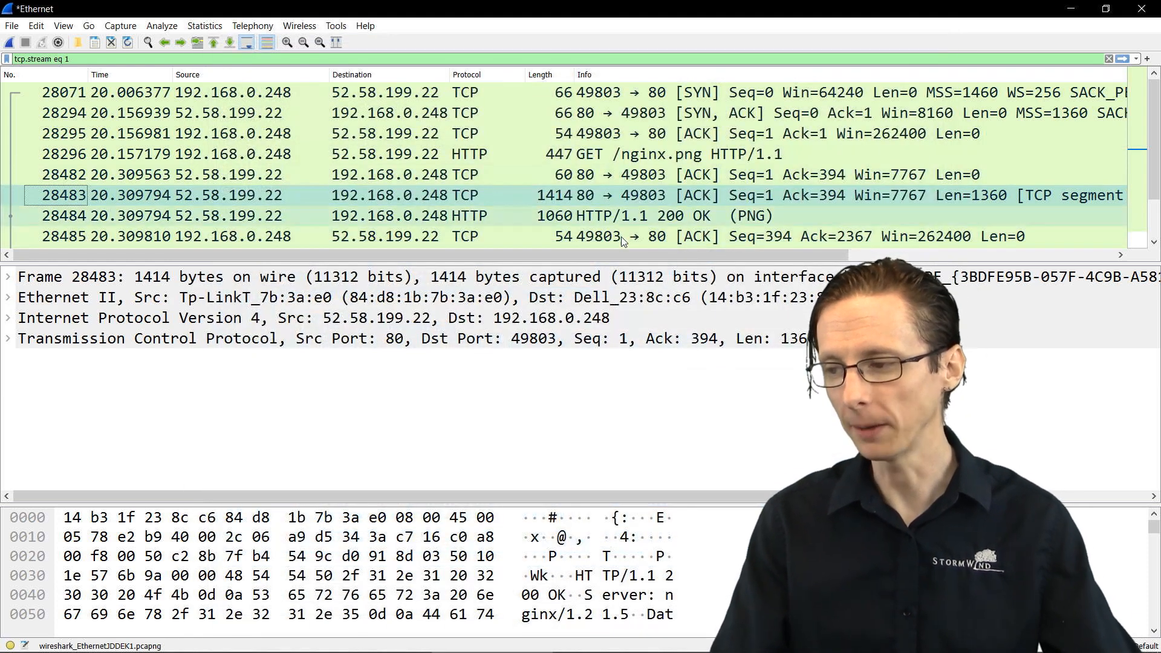
{"action": "left_click", "coordinate": [11, 25]}
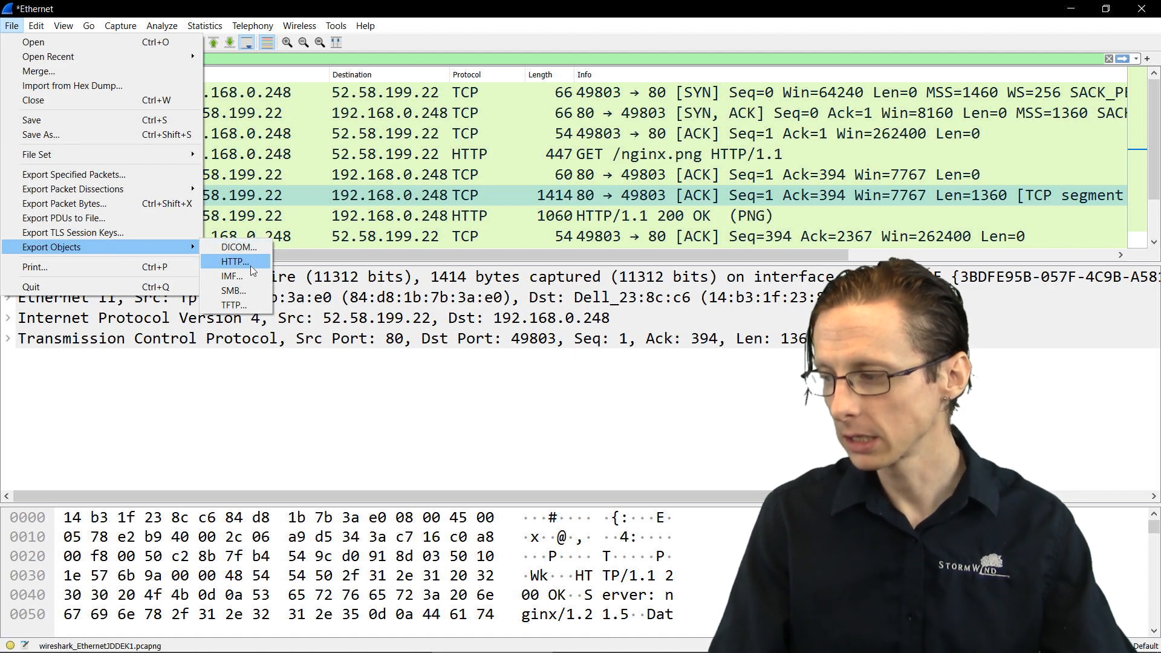
{"action": "left_click", "coordinate": [235, 261]}
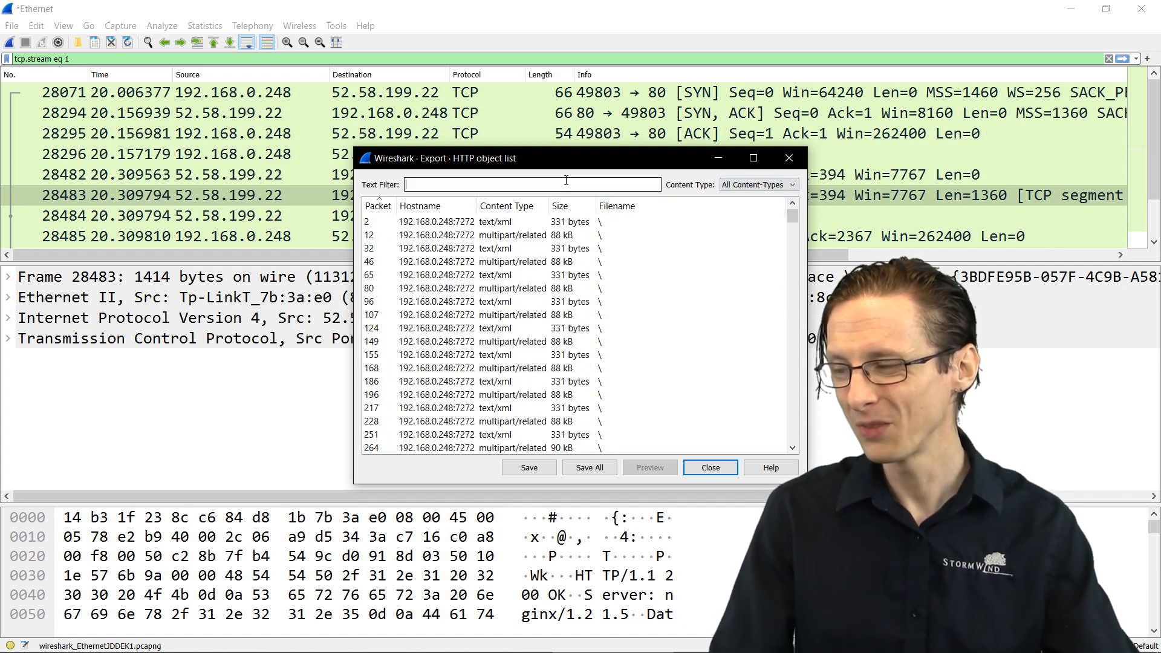
{"action": "mouse_move", "coordinate": [531, 185]}
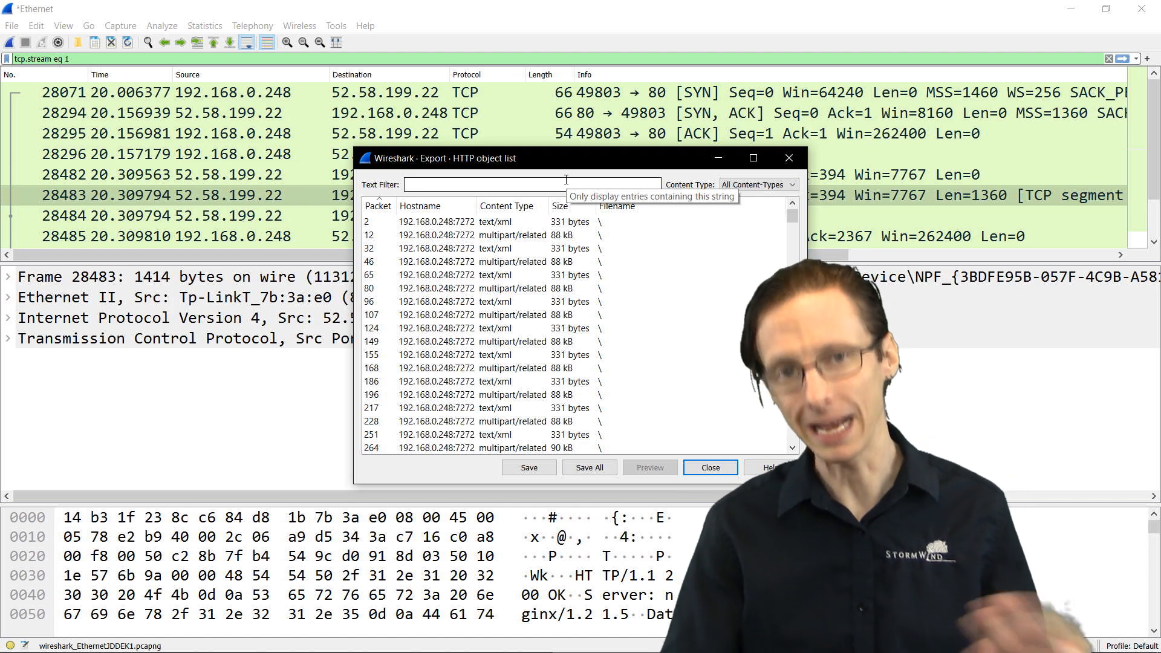
- Filter the object list to 'png' and save the first nginx.png object
{"action": "type", "text": "pn"}
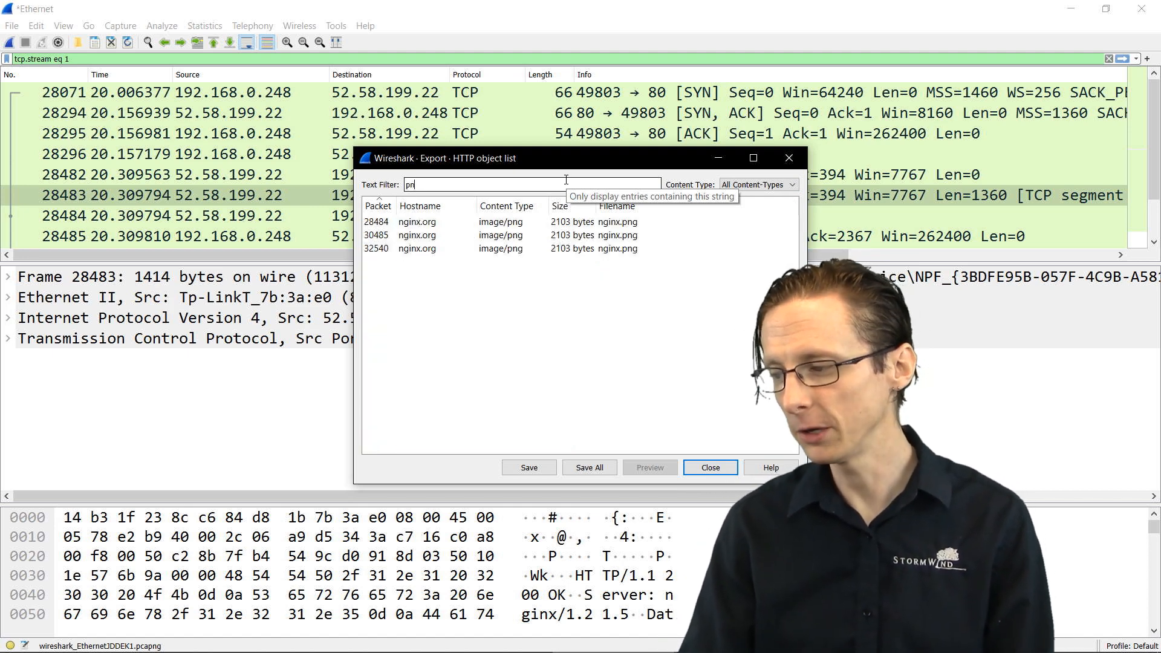
{"action": "type", "text": "png"}
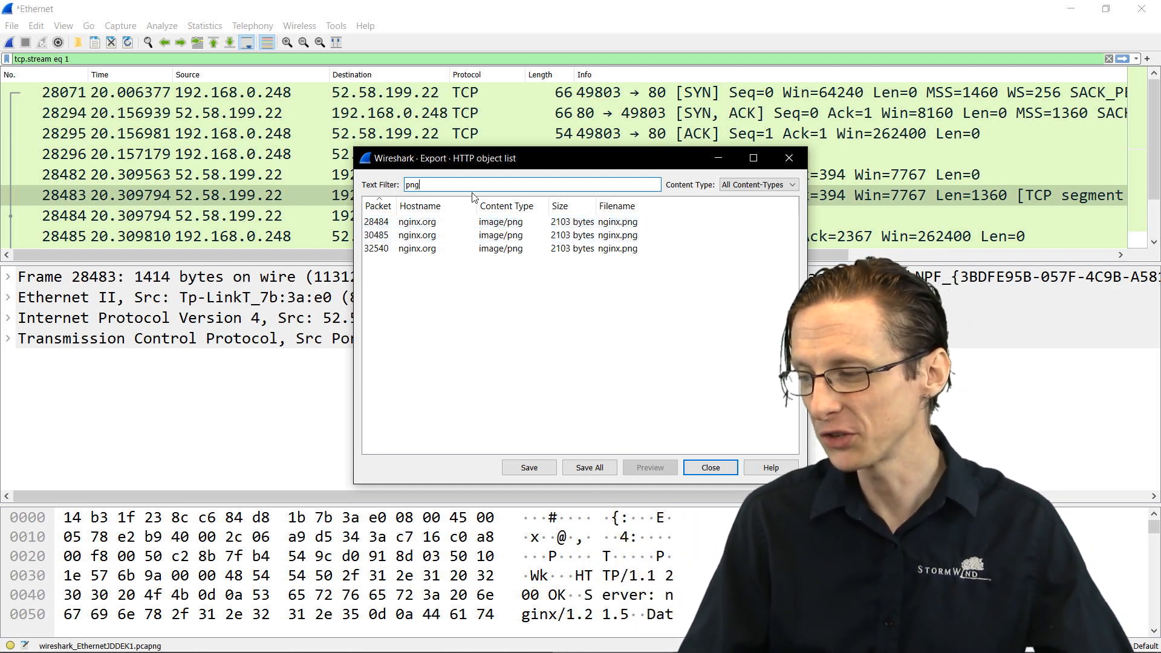
{"action": "left_click", "coordinate": [444, 221]}
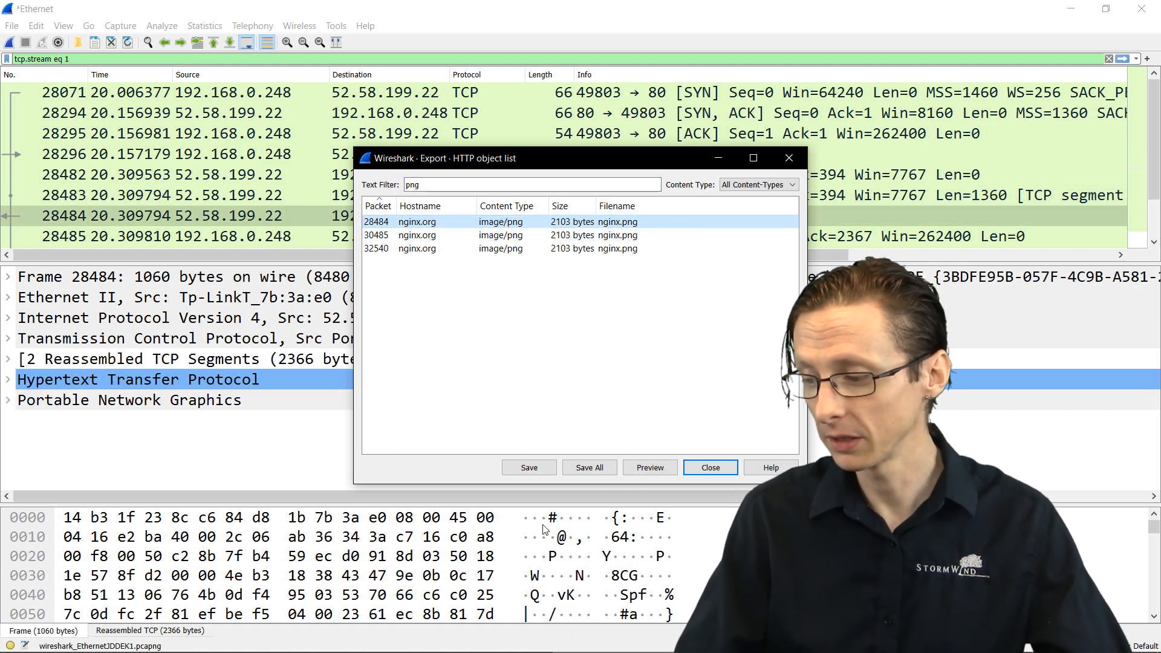
{"action": "mouse_move", "coordinate": [517, 488]}
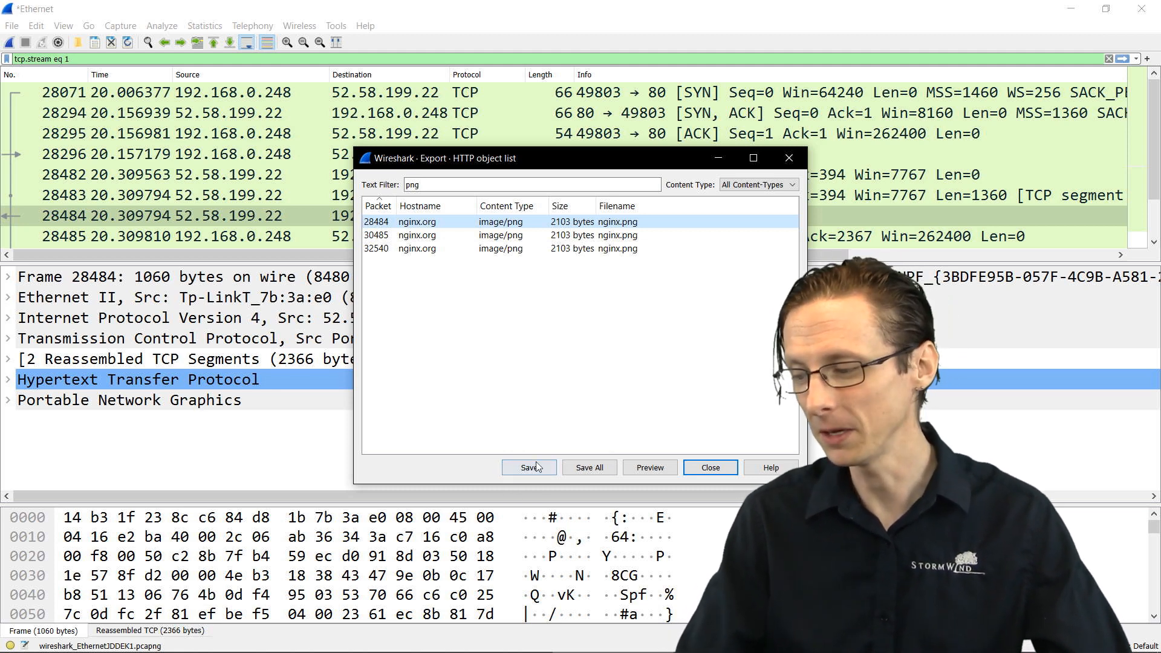
{"action": "left_click", "coordinate": [528, 468]}
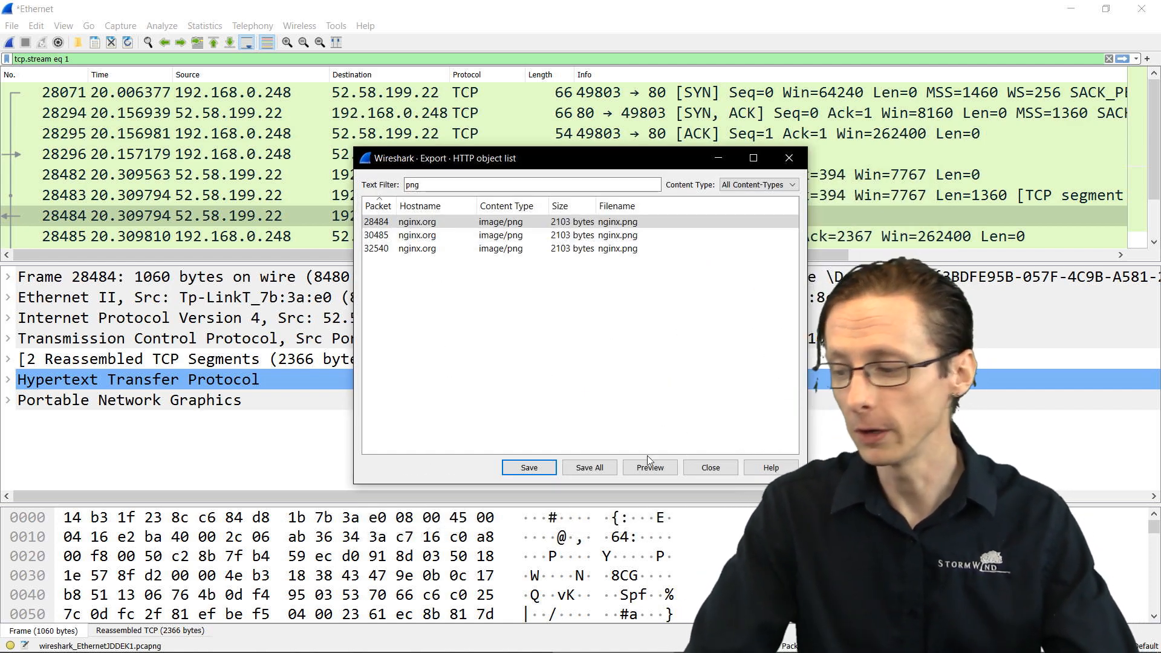
- Preview nginx.png in Photos showing the NGINX logo, then close Photos and the object list
{"action": "left_click", "coordinate": [648, 468]}
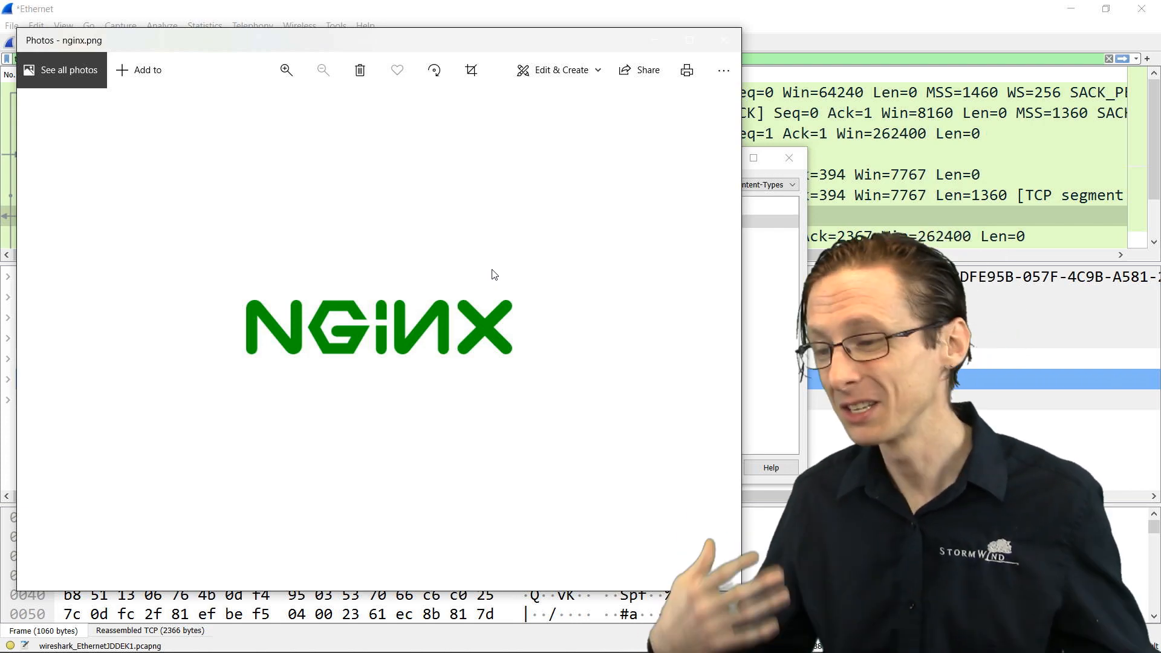
{"action": "left_click", "coordinate": [724, 39]}
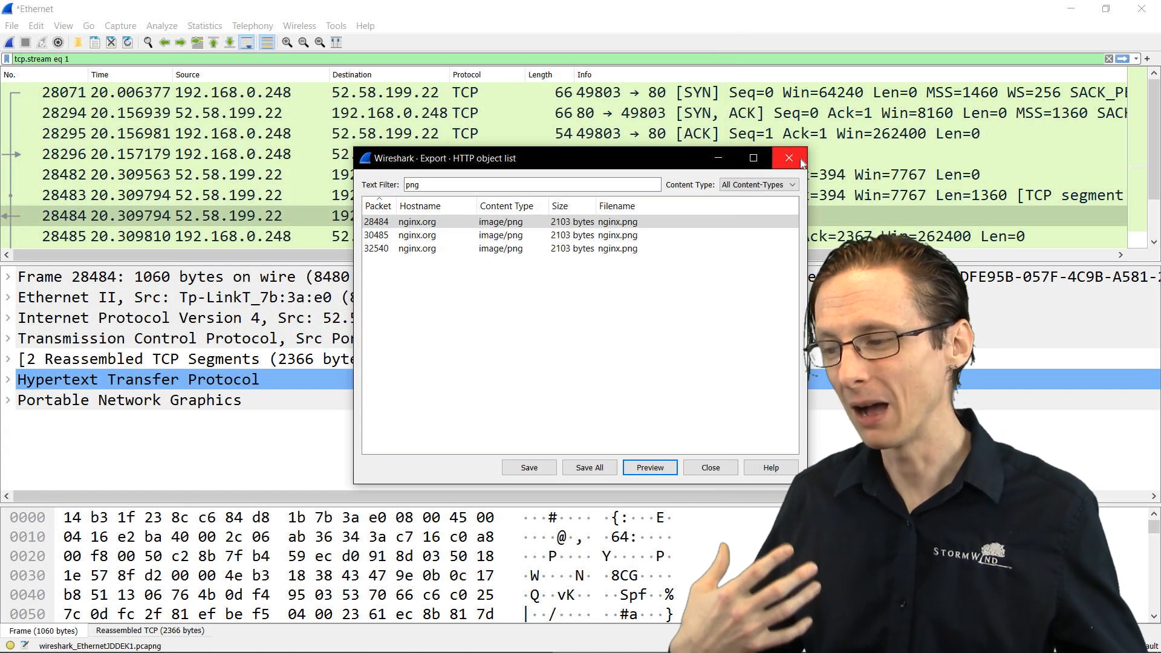
{"action": "left_click", "coordinate": [789, 158]}
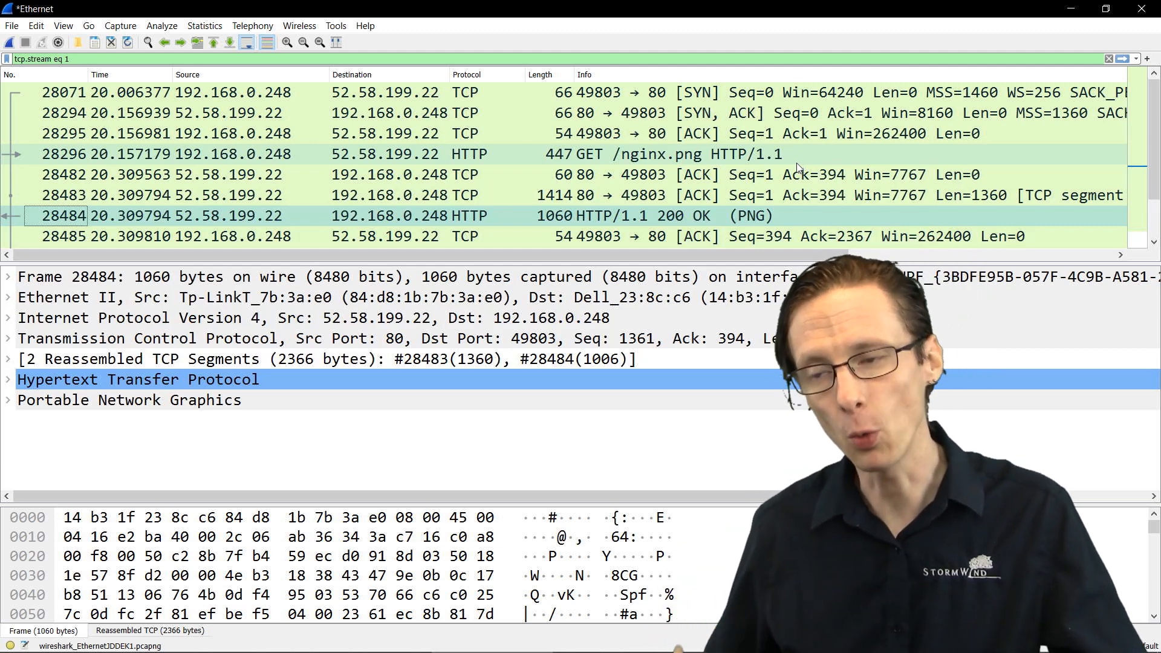